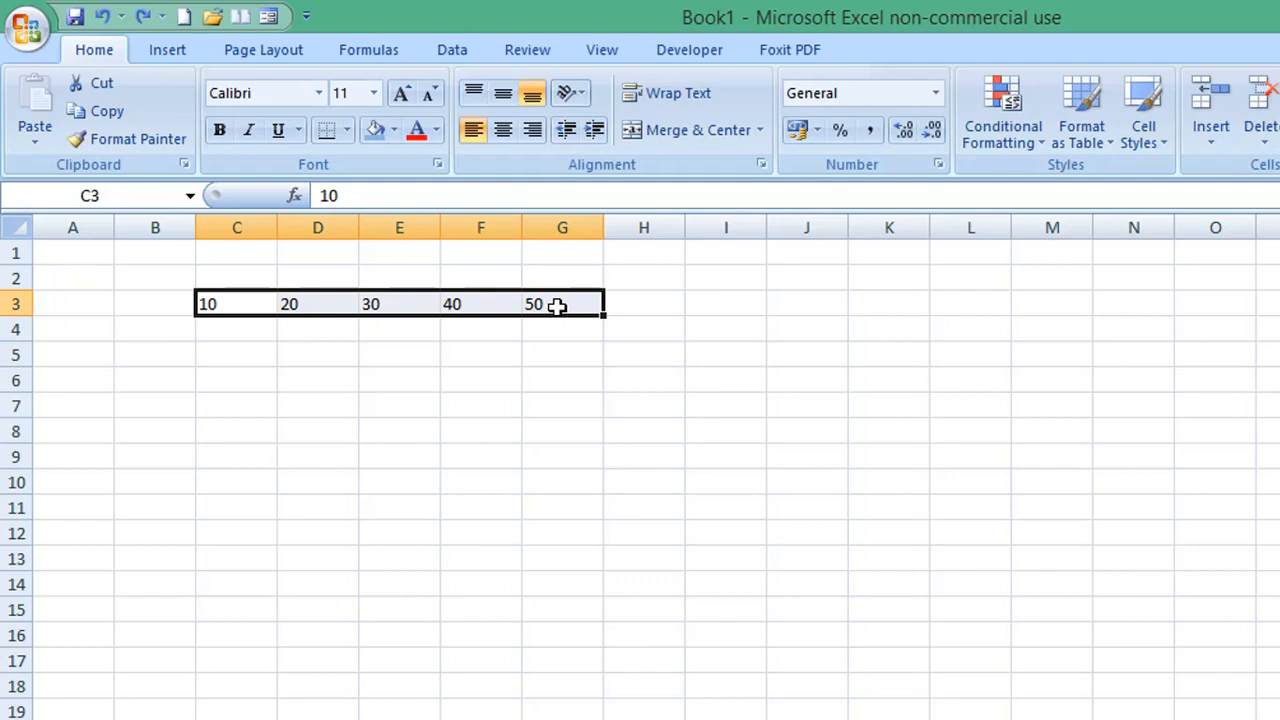
Copy the values 10 through 50 in C3:G3 via the right-click menu.
{"action": "right_click", "coordinate": [555, 304]}
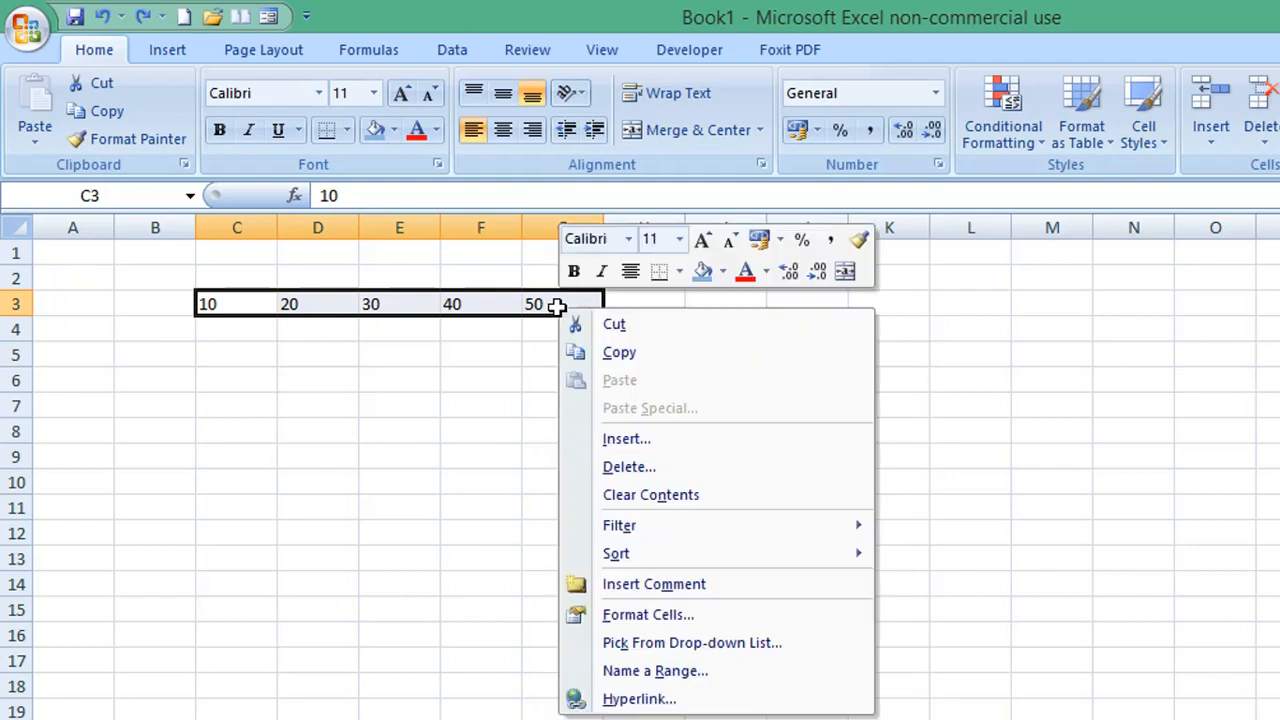
{"action": "mouse_move", "coordinate": [650, 352]}
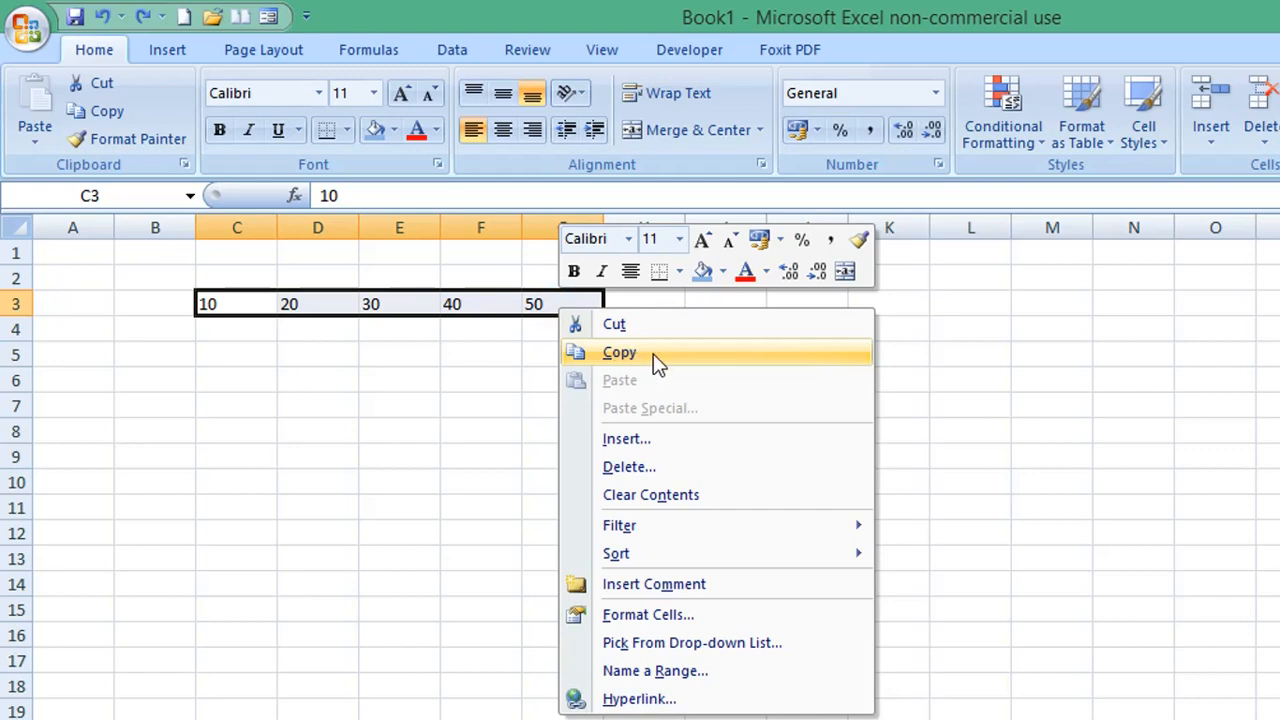
{"action": "left_click", "coordinate": [619, 352]}
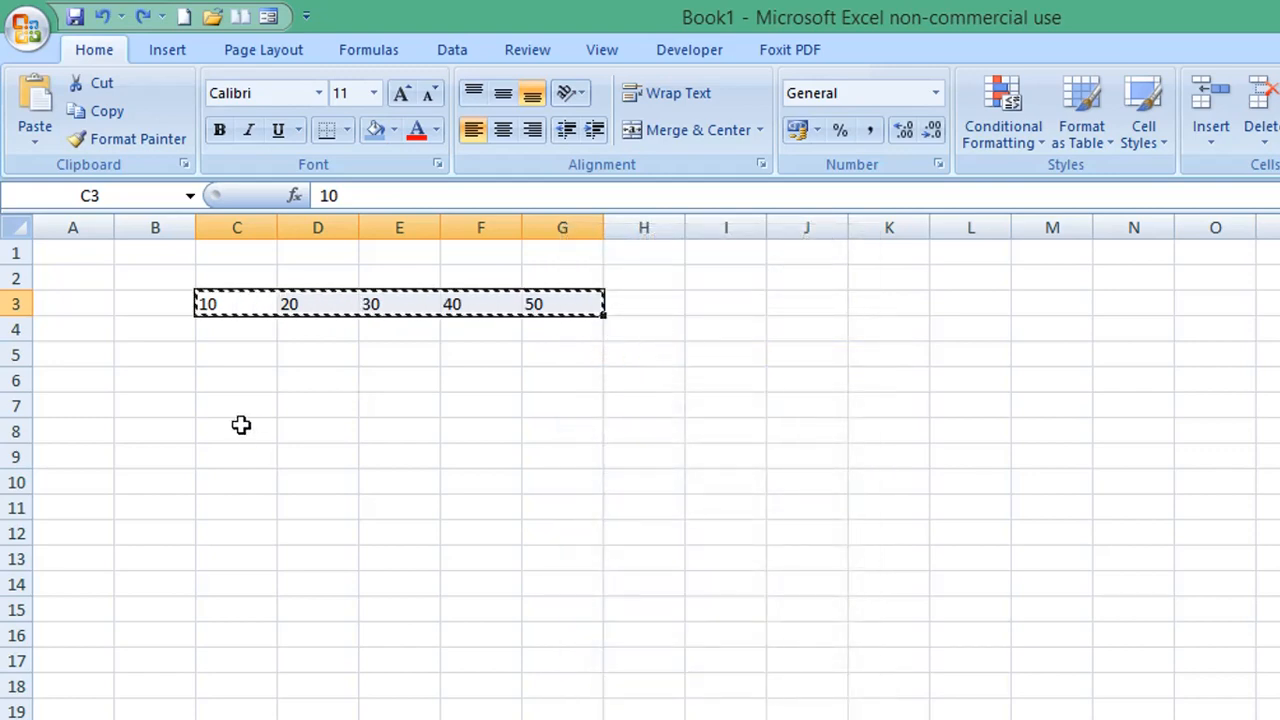
{"action": "mouse_move", "coordinate": [240, 382]}
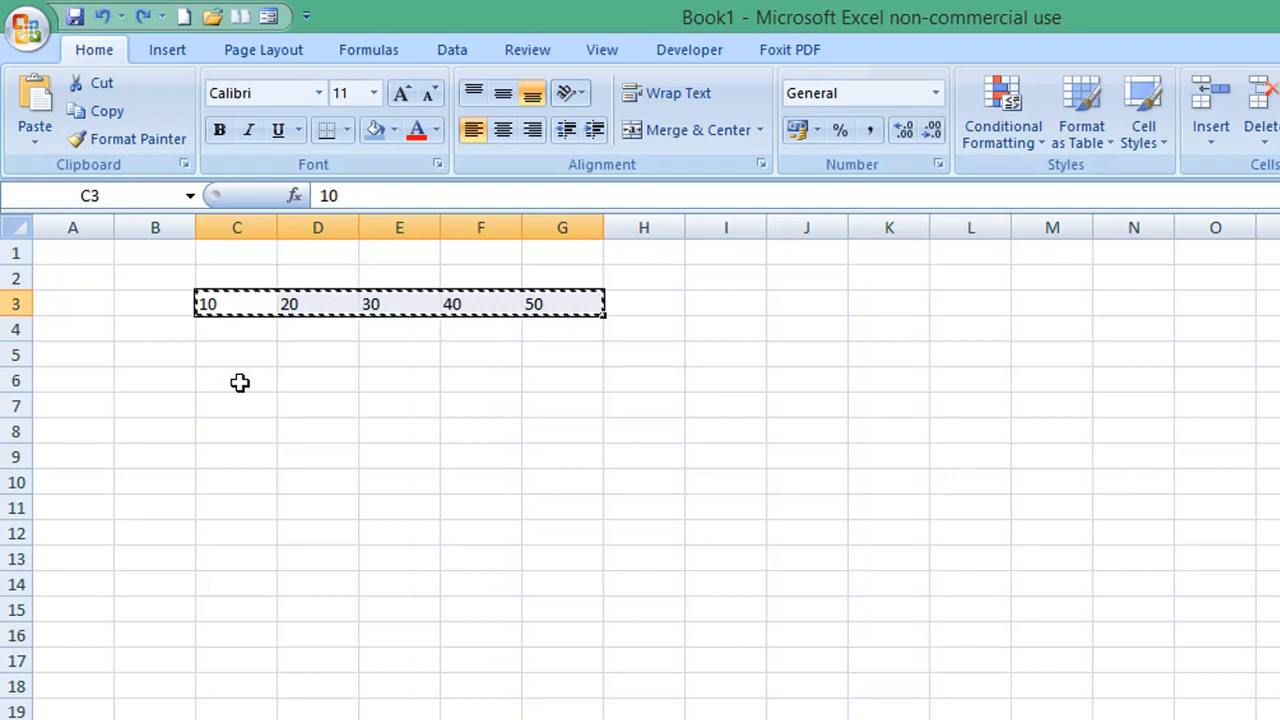
Select cell C6 and open its right-click paste menu.
{"action": "left_click", "coordinate": [237, 380]}
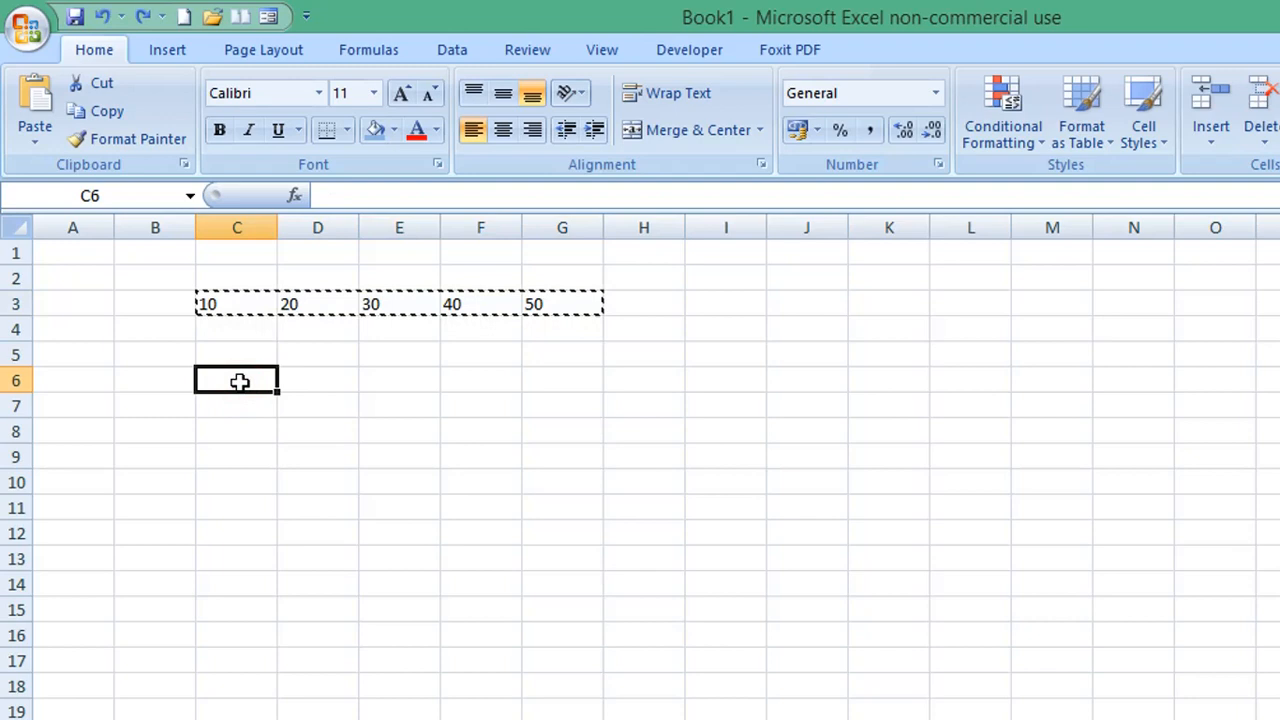
{"action": "right_click", "coordinate": [237, 380]}
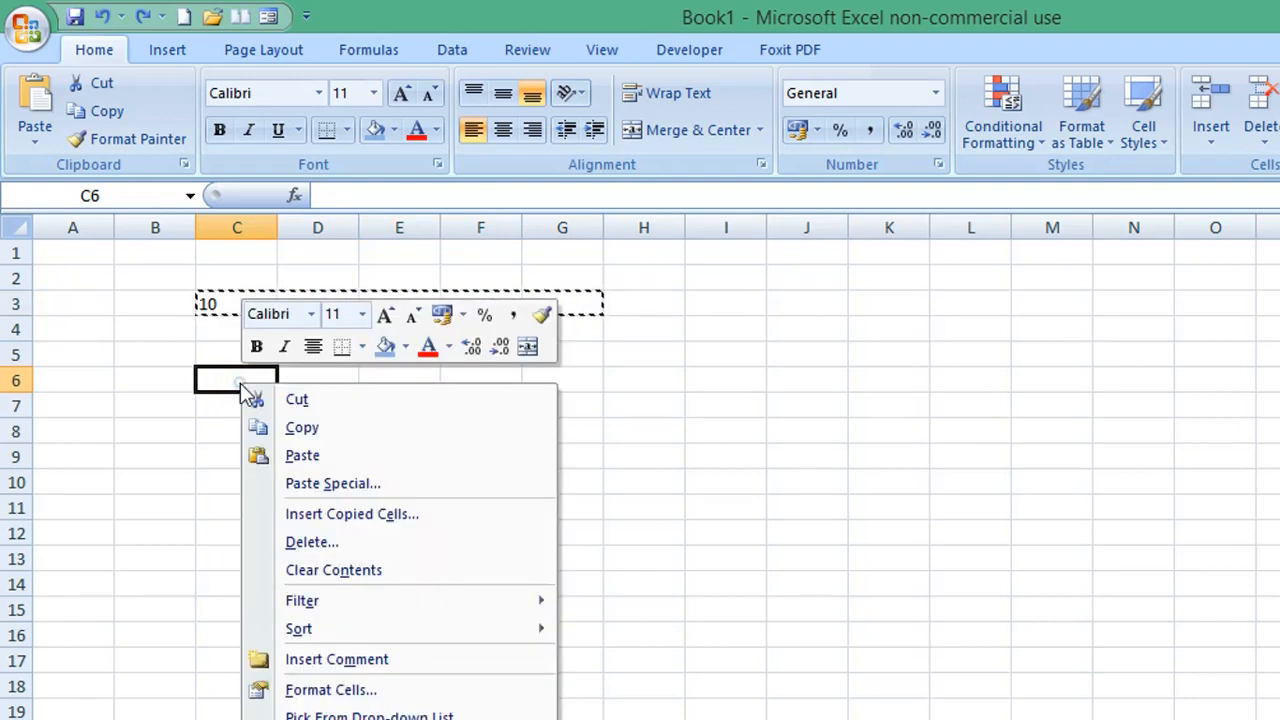
{"action": "mouse_move", "coordinate": [277, 410]}
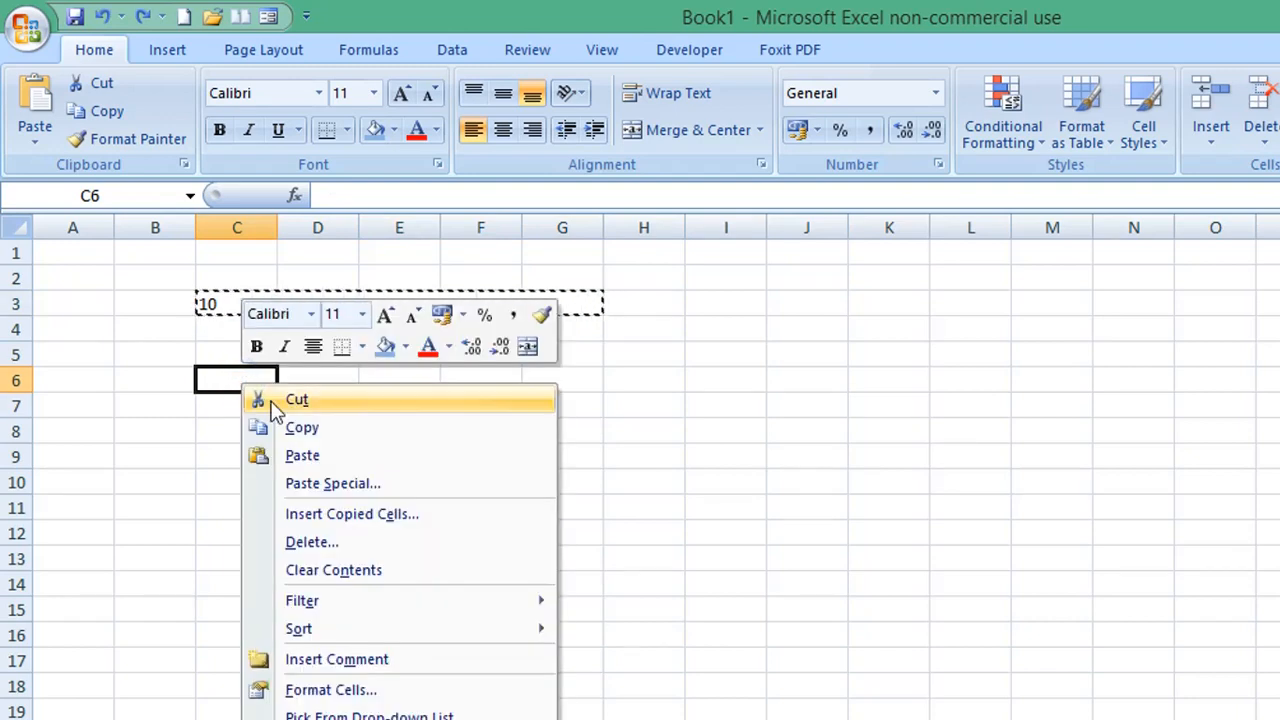
{"action": "mouse_move", "coordinate": [480, 483]}
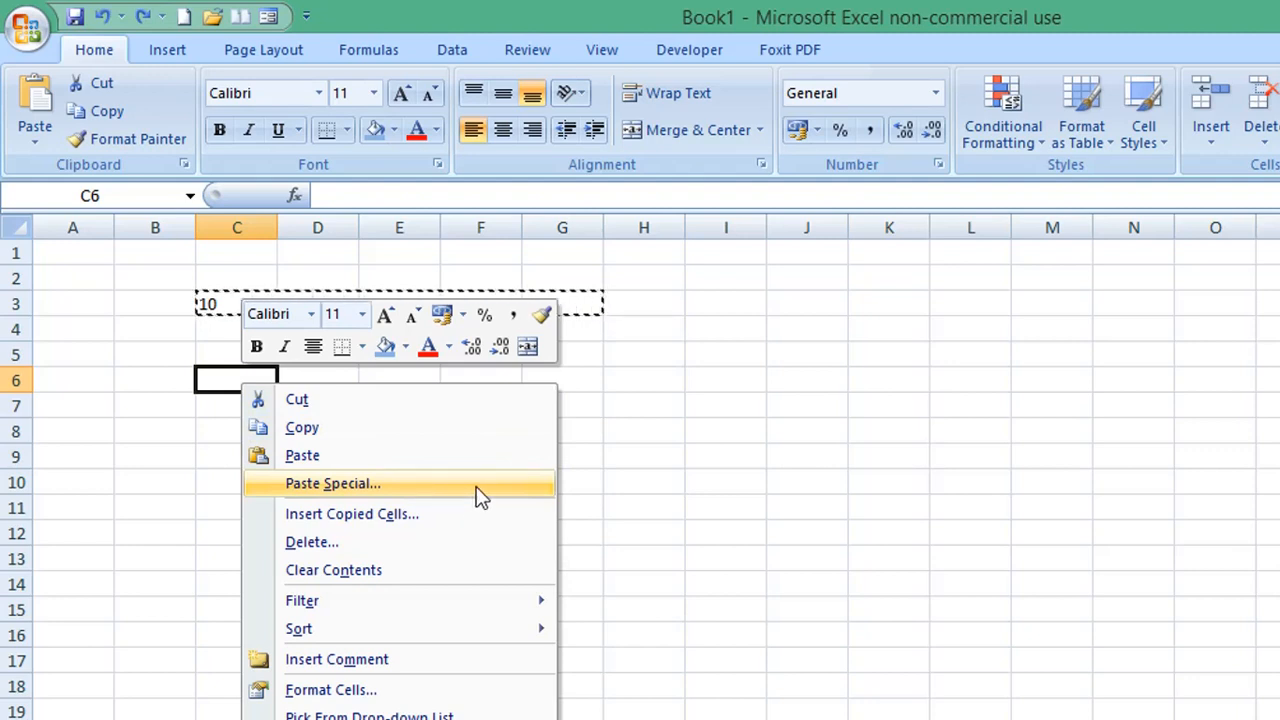
{"action": "mouse_move", "coordinate": [405, 492]}
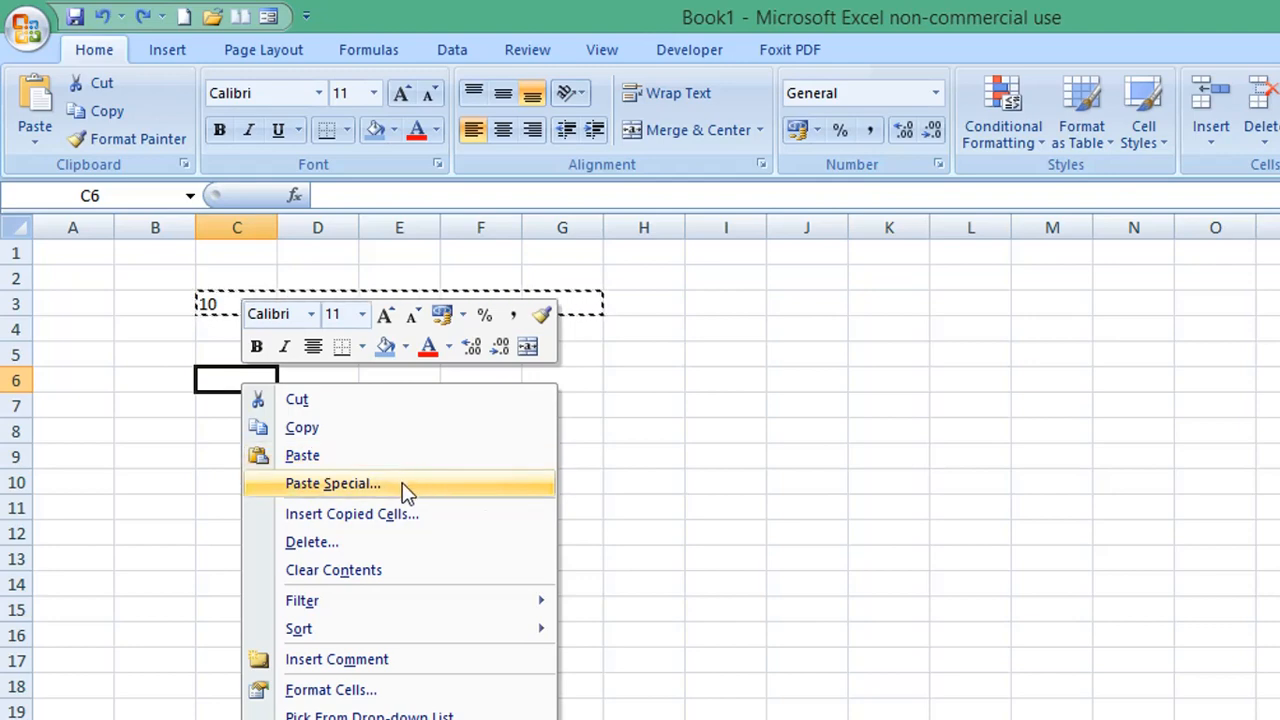
{"action": "mouse_move", "coordinate": [413, 492]}
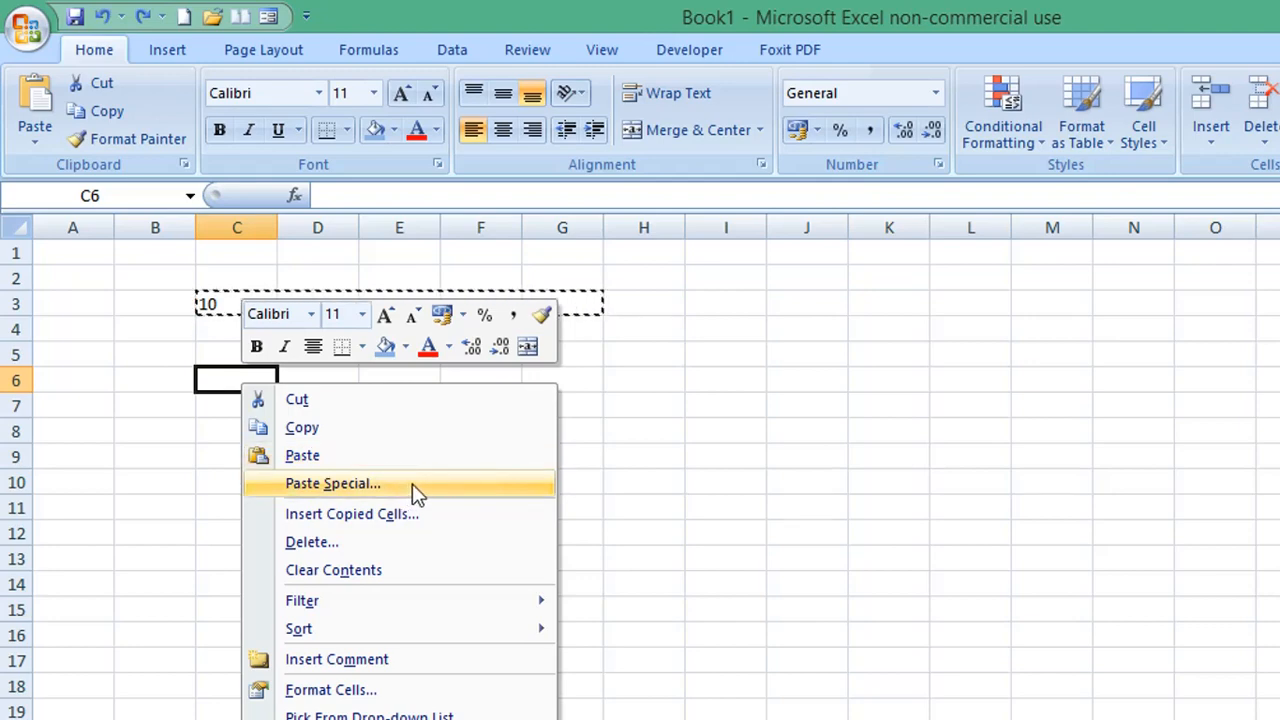
{"action": "mouse_move", "coordinate": [485, 492]}
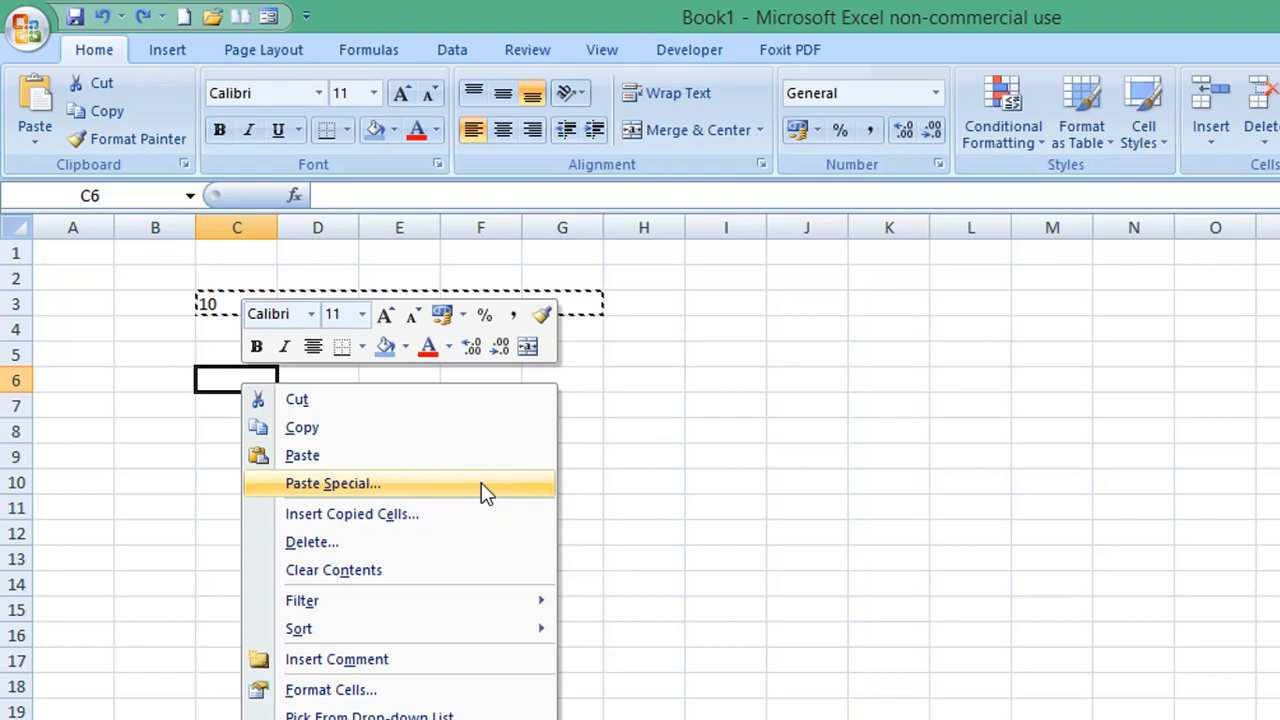
{"action": "mouse_move", "coordinate": [452, 492]}
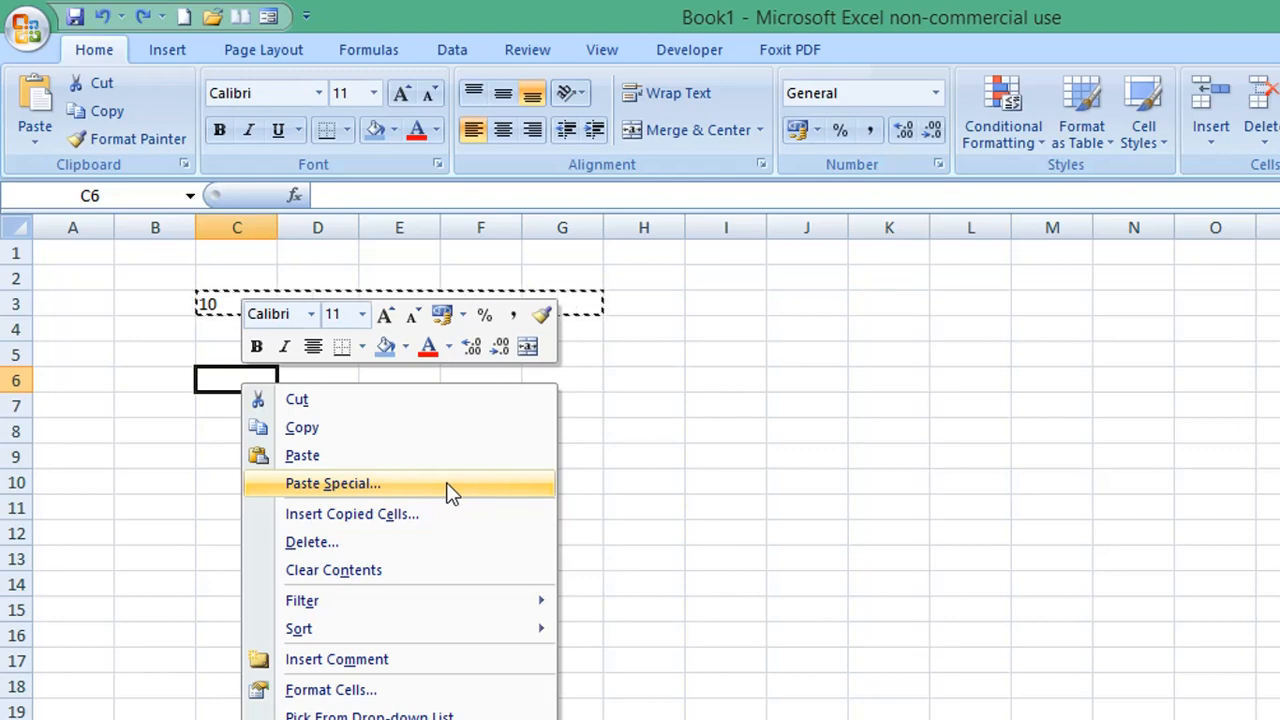
{"action": "mouse_move", "coordinate": [433, 490]}
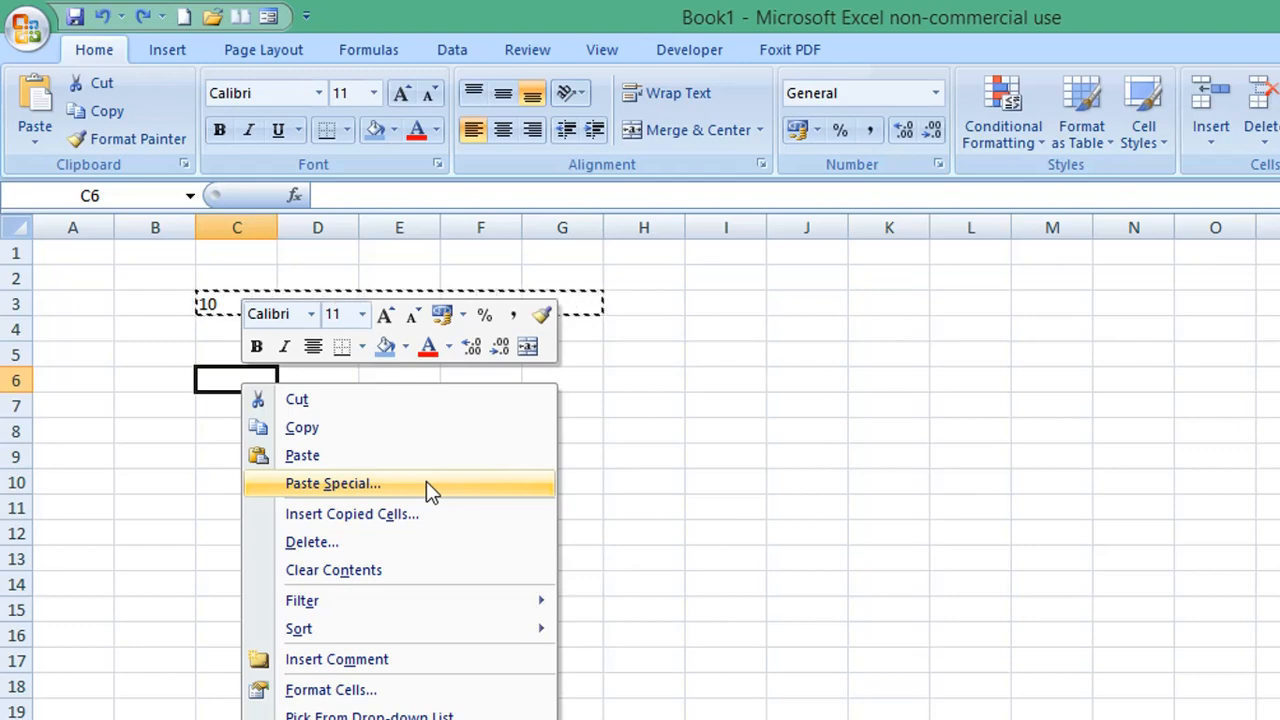
Paste Special with Transpose ticked, putting 10 through 50 down C6:C10.
{"action": "left_click", "coordinate": [333, 483]}
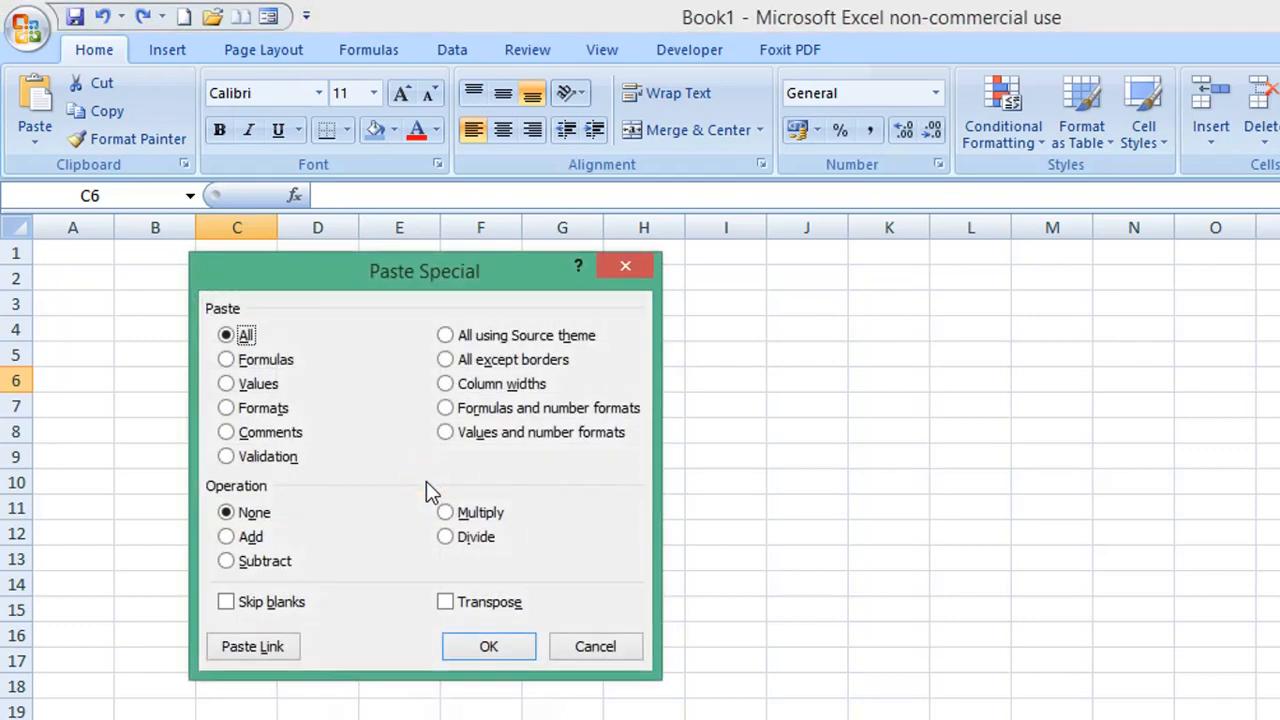
{"action": "mouse_move", "coordinate": [408, 630]}
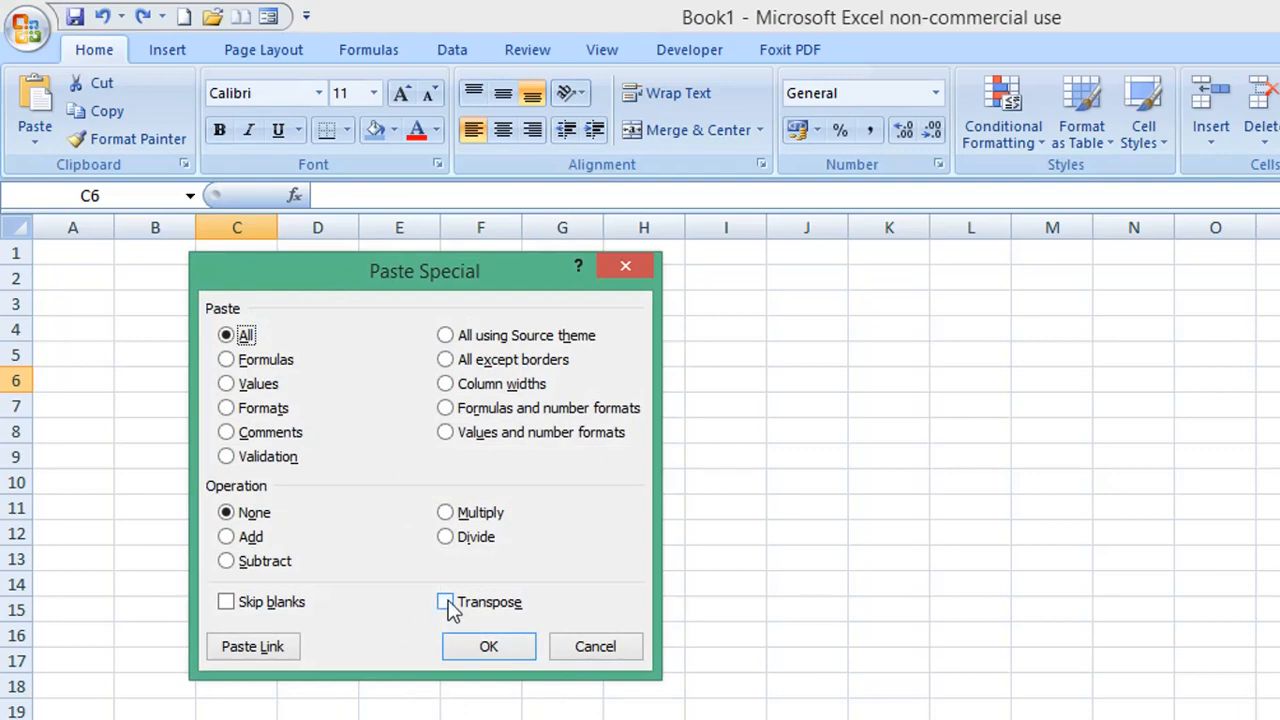
{"action": "left_click", "coordinate": [445, 601]}
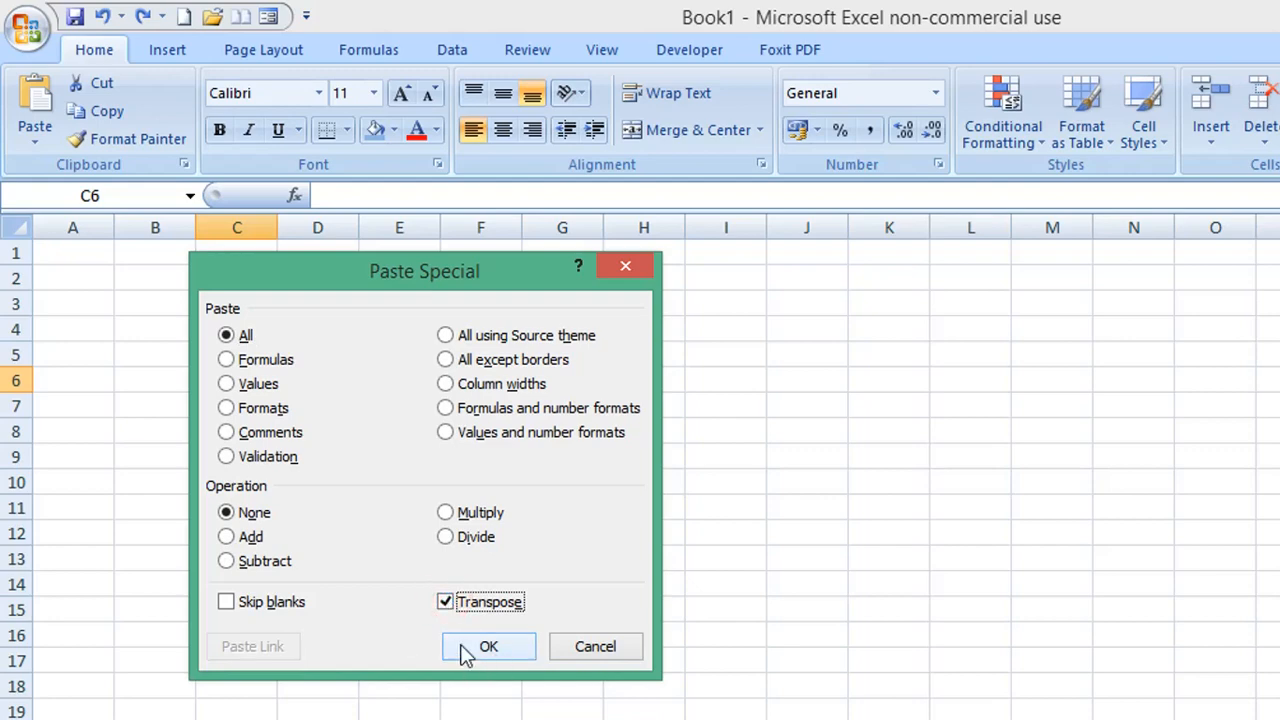
{"action": "left_click", "coordinate": [488, 646]}
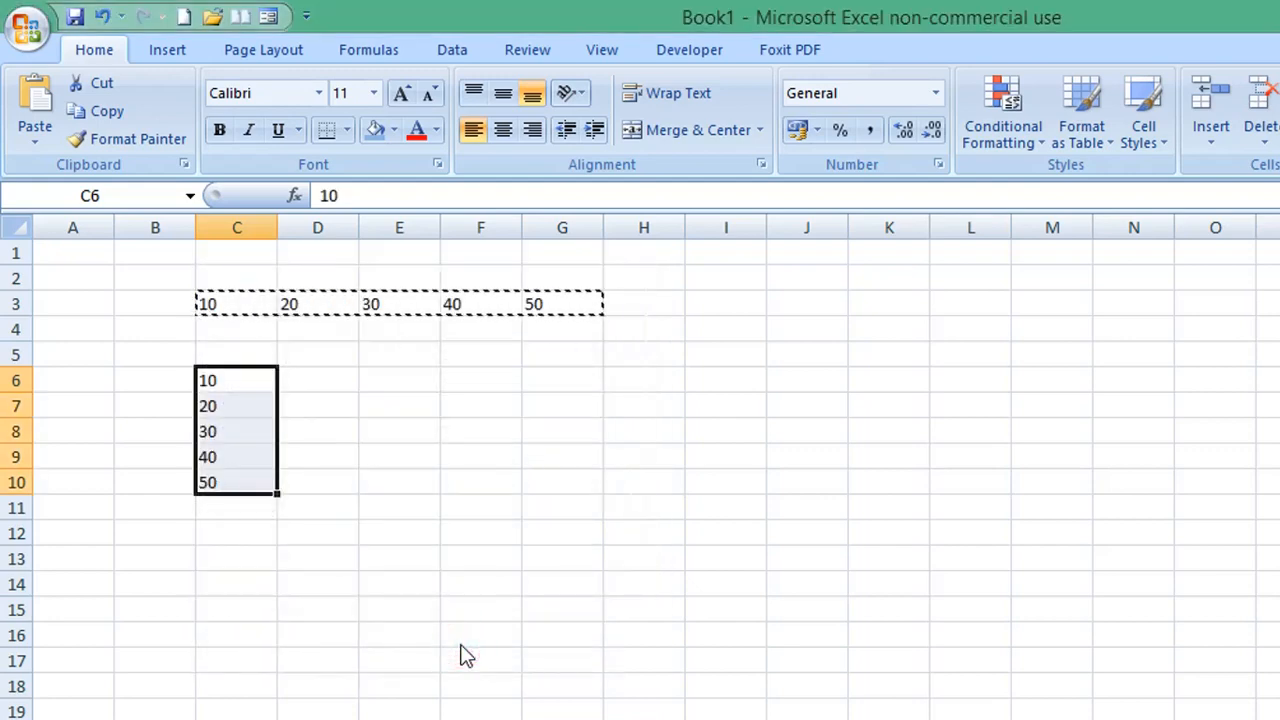
{"action": "mouse_move", "coordinate": [359, 401]}
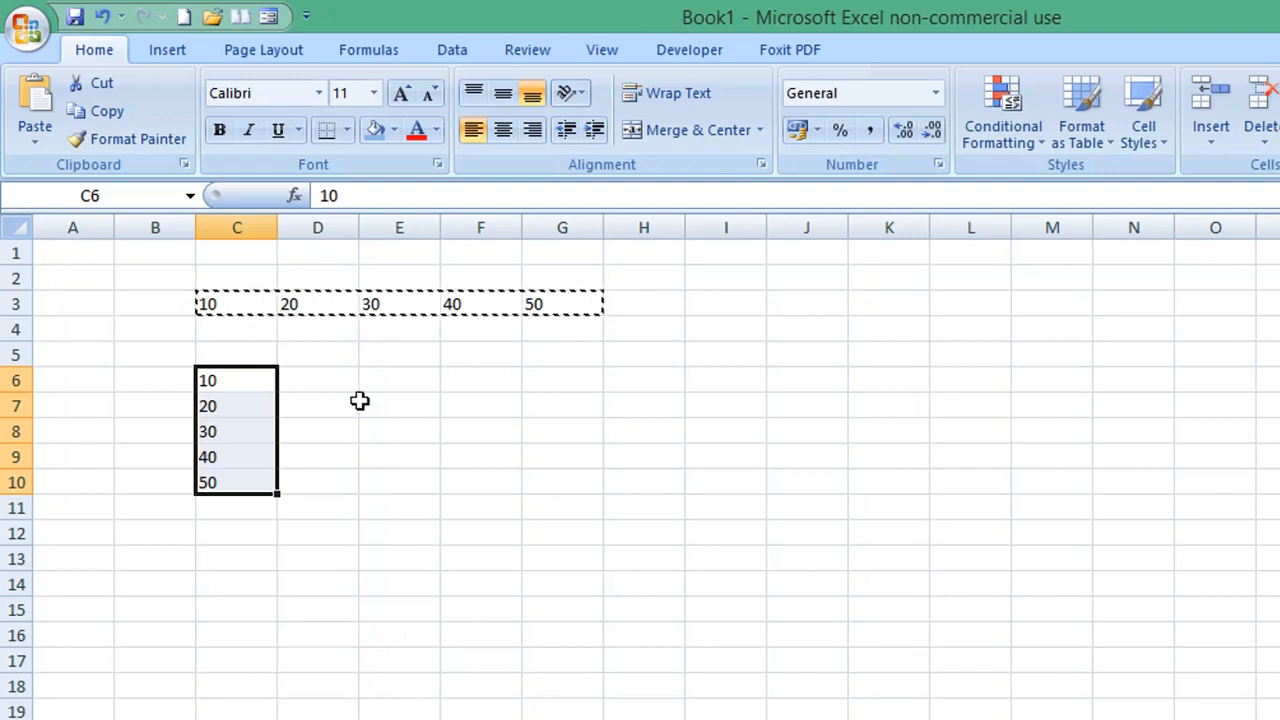
{"action": "mouse_move", "coordinate": [395, 426]}
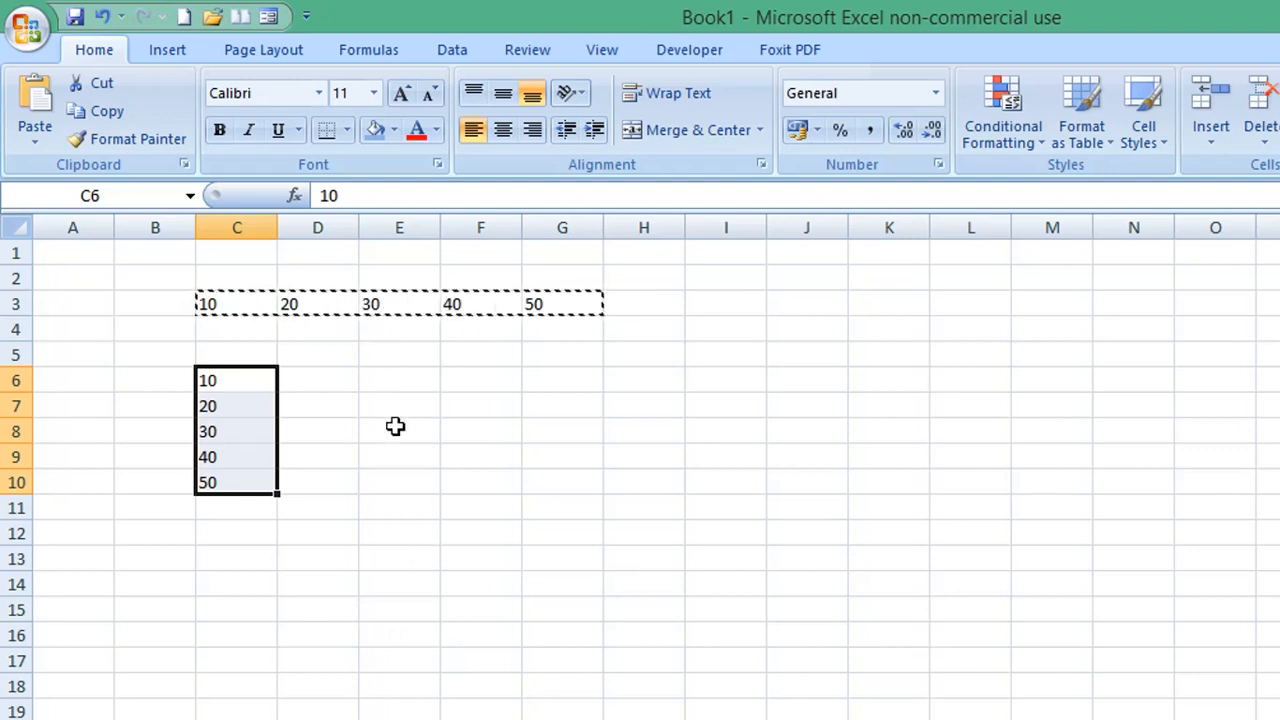
{"action": "mouse_move", "coordinate": [229, 537]}
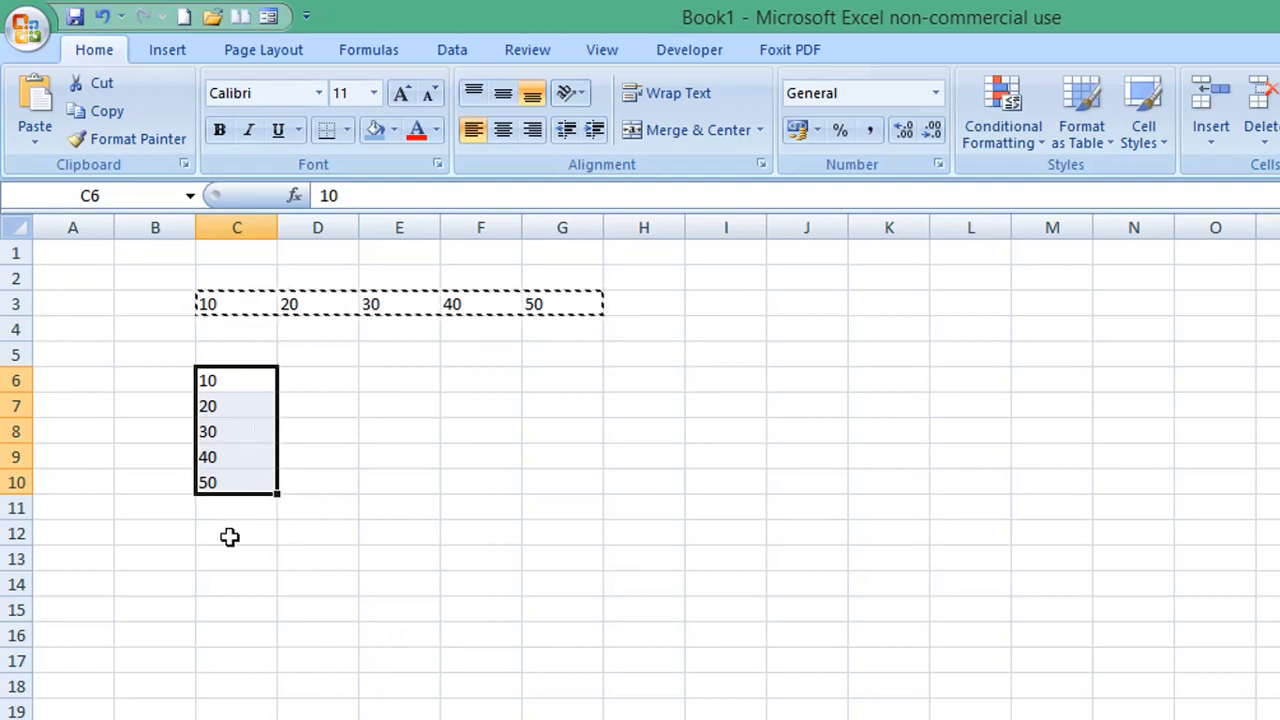